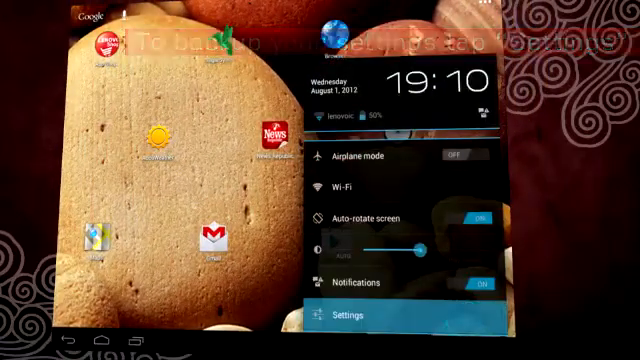
Open Settings and go to the Backup & reset page
click(345, 316)
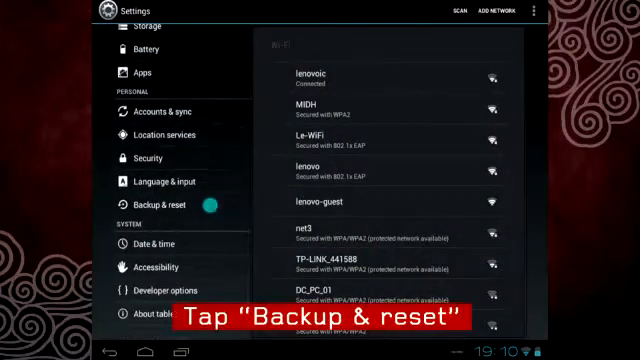
click(140, 205)
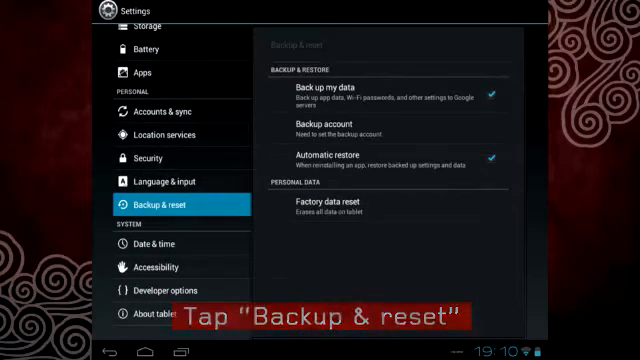
Add a Google account as the tablet's backup account from the Backup account dialog
click(390, 132)
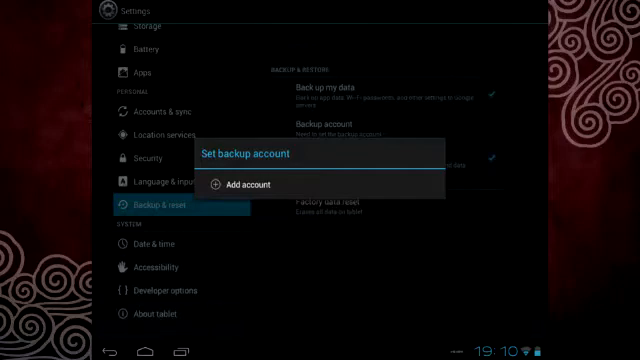
click(258, 185)
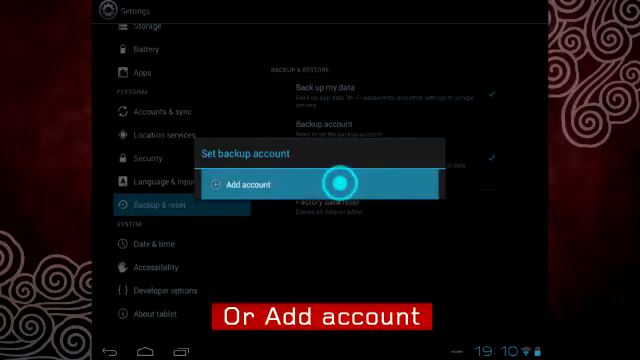
click(252, 184)
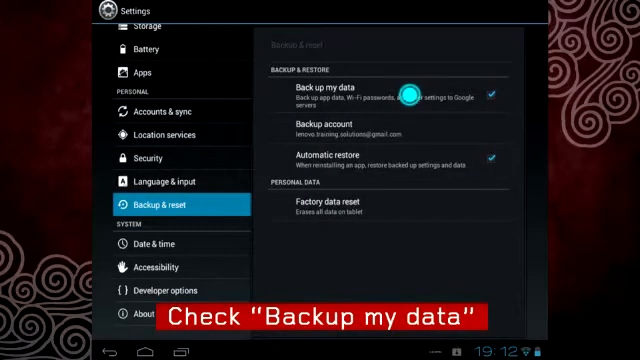
click(410, 95)
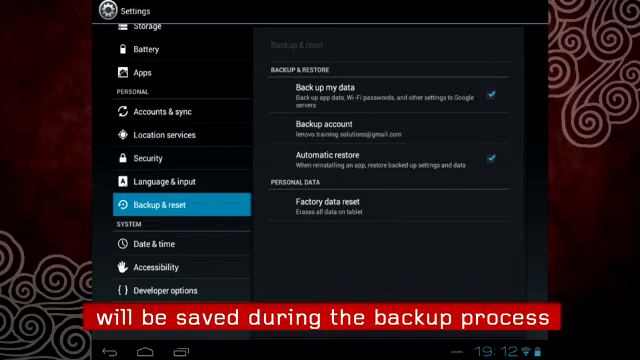
Start Factory data reset, choose Reset tablet, and confirm Erase everything
click(412, 205)
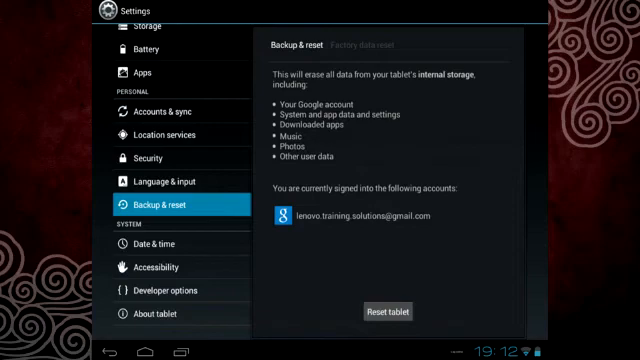
click(387, 311)
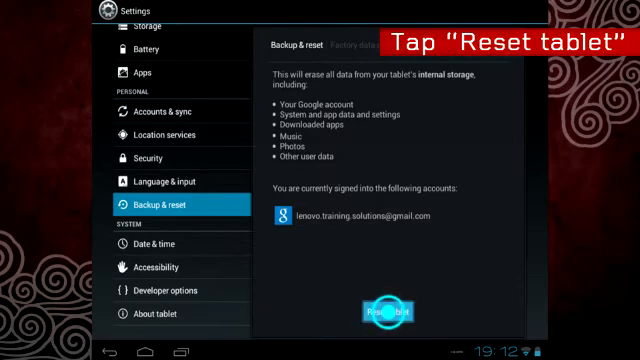
click(384, 311)
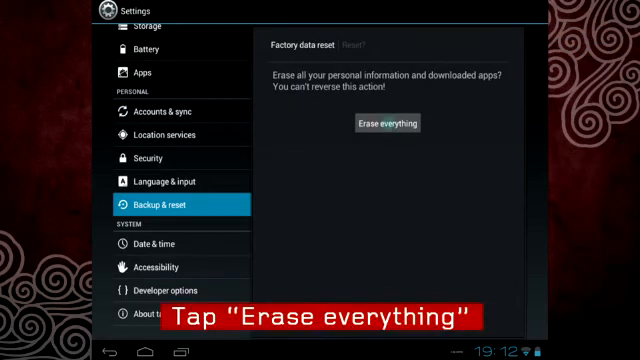
click(385, 122)
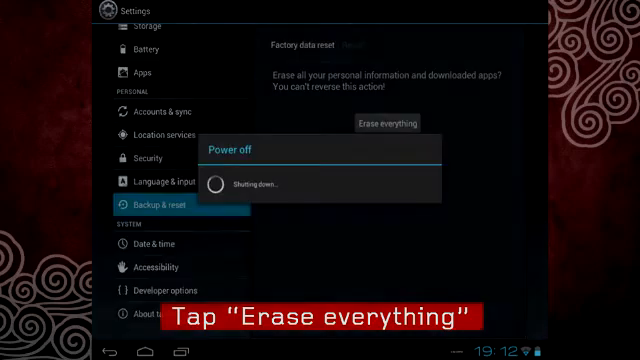